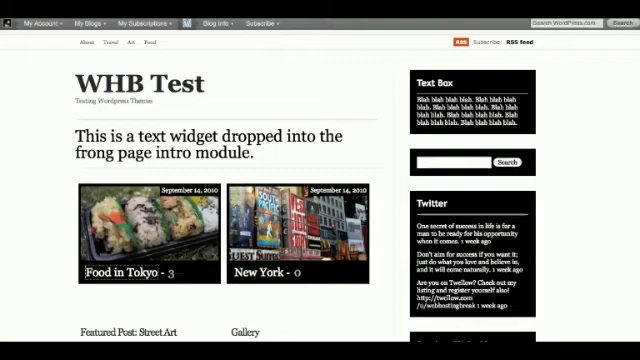
mouse_move(576, 34)
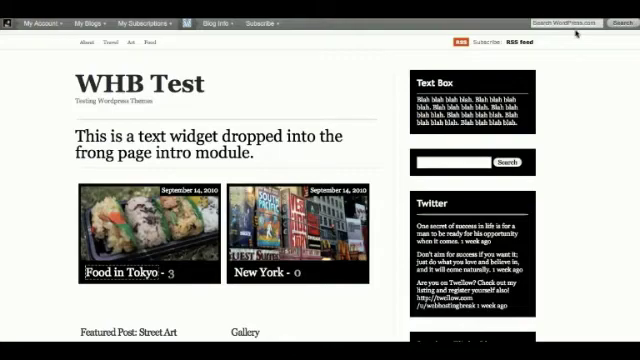
Scroll through the Food in Tokyo post's text and photos down to its tags.
scroll("down", 3)
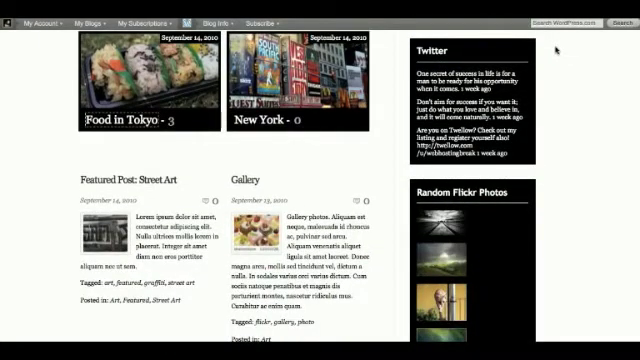
scroll("down", 3)
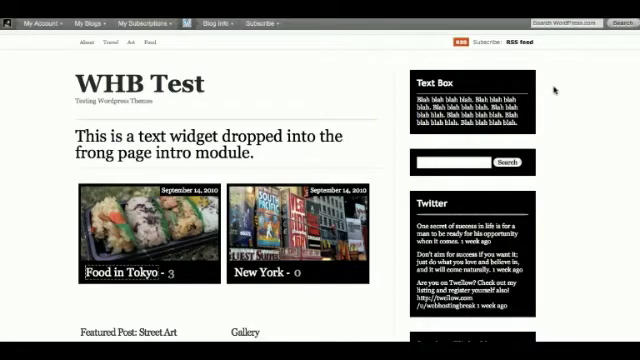
scroll("down", 3)
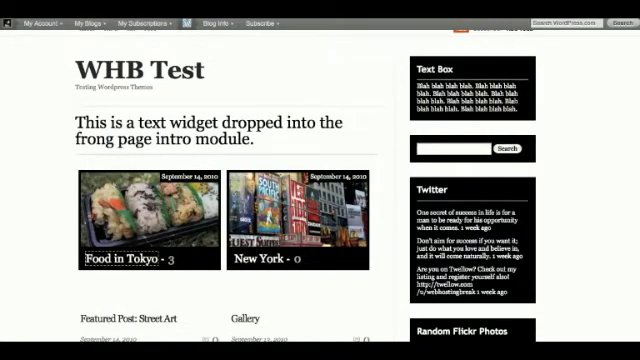
scroll("down", 3)
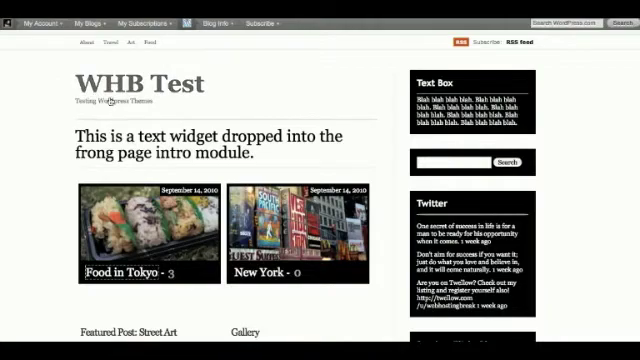
scroll("down", 3)
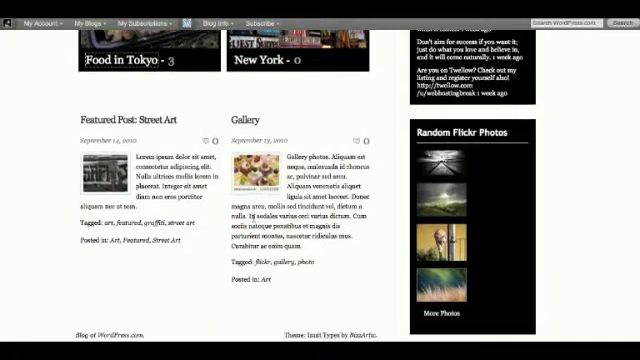
scroll("down", 3)
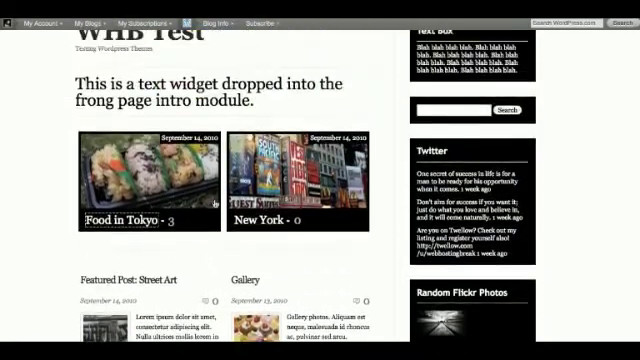
scroll("down", 3)
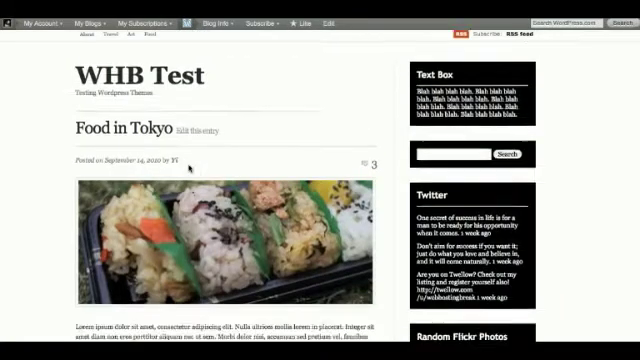
scroll("down", 3)
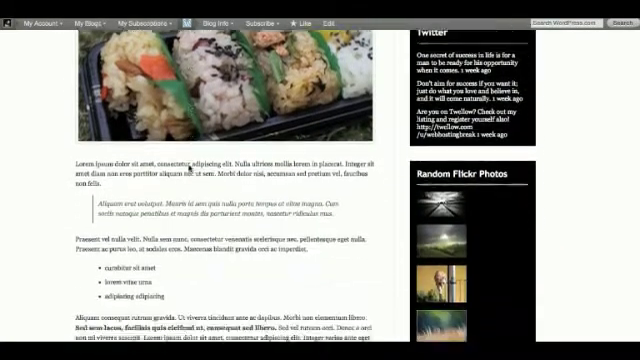
scroll("down", 3)
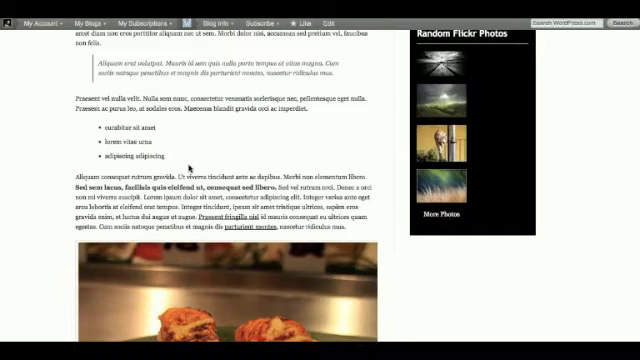
scroll("down", 3)
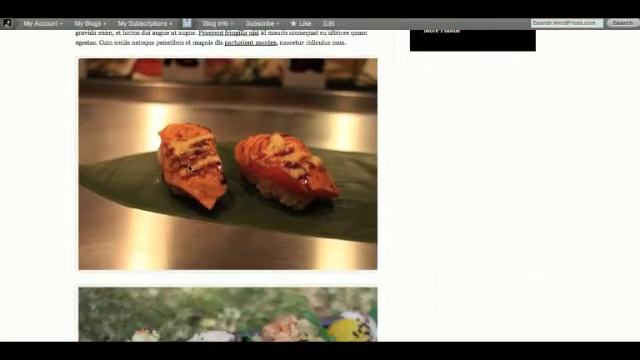
scroll("down", 3)
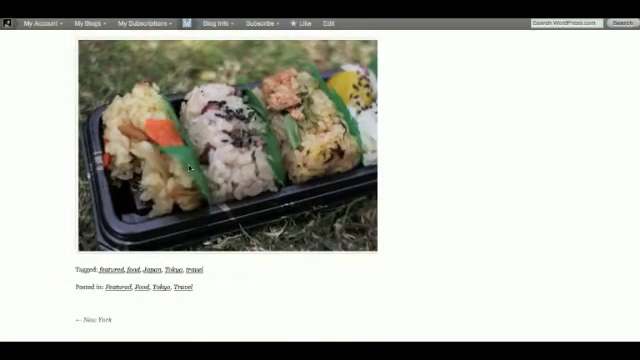
scroll("down", 3)
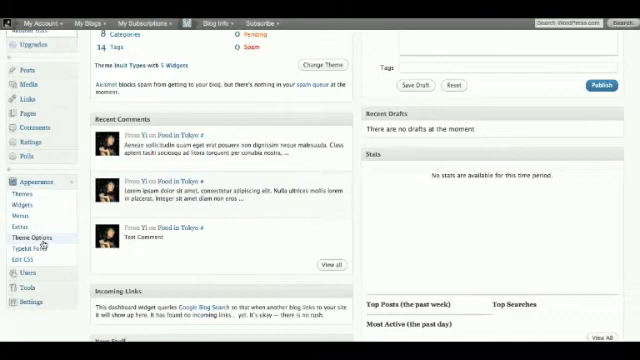
Enable 'Show sidebar content on the left' in Inuit Types theme options and save.
left_click(36, 236)
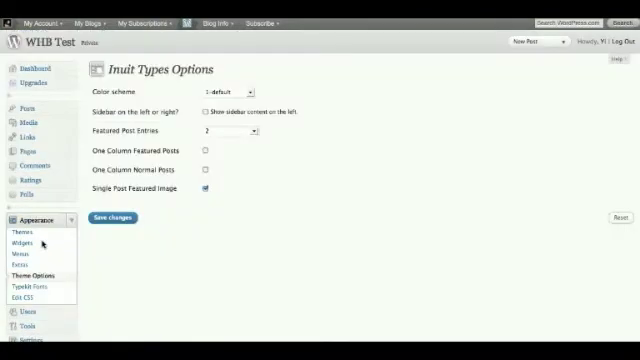
mouse_move(400, 204)
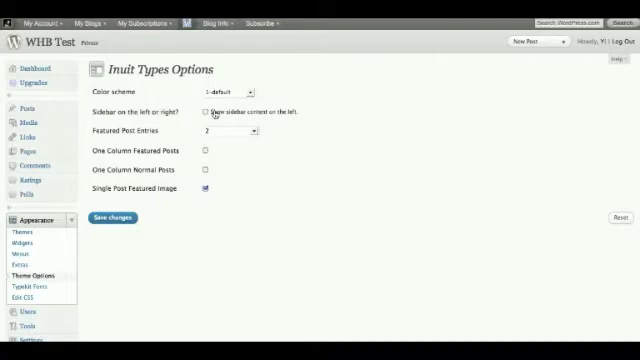
left_click(208, 112)
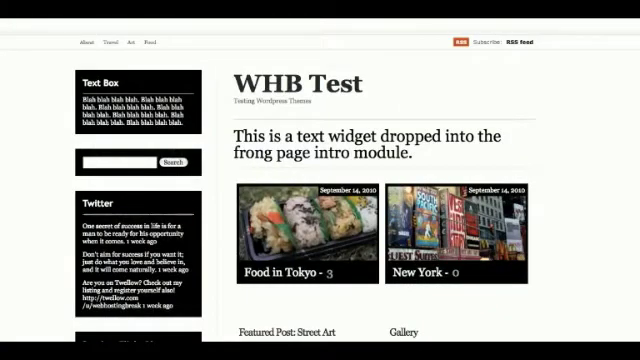
scroll("down", 3)
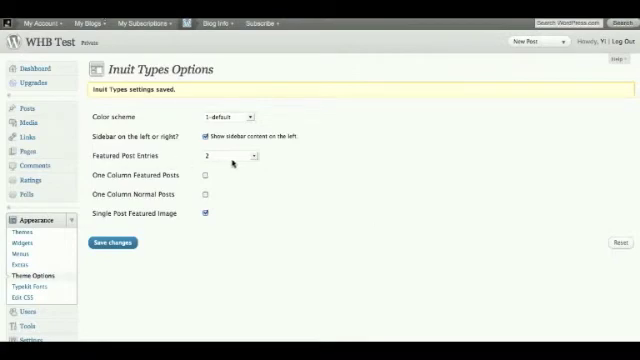
left_click(228, 156)
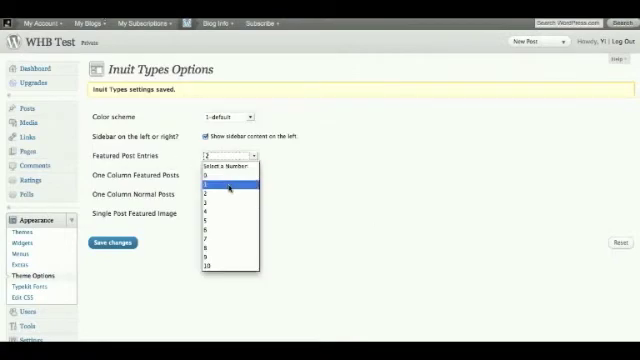
mouse_move(224, 214)
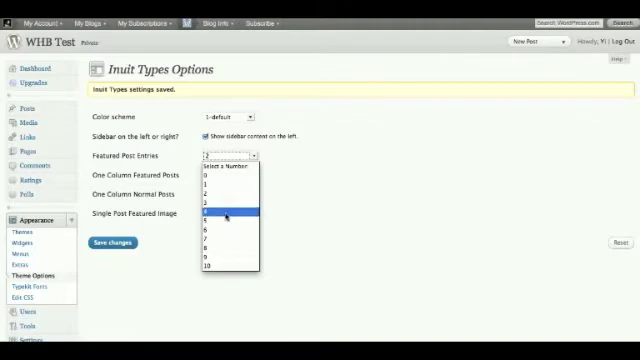
left_click(230, 212)
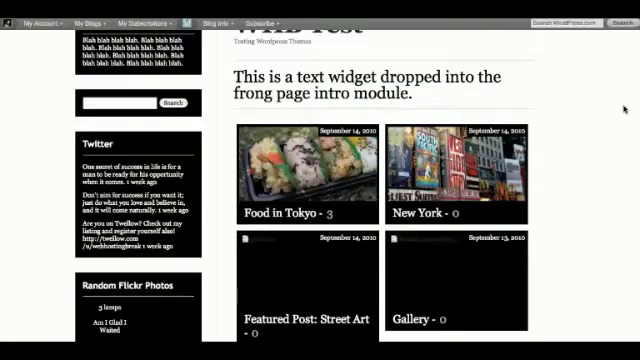
scroll("down", 3)
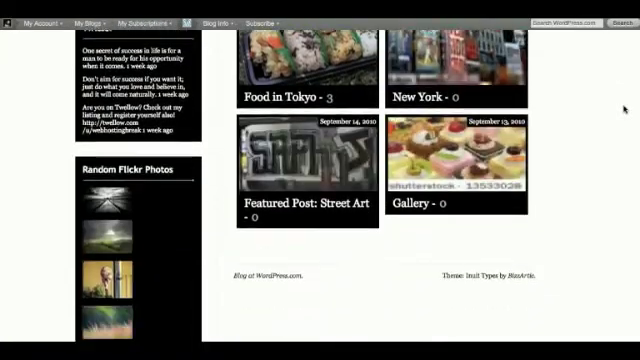
scroll("down", 3)
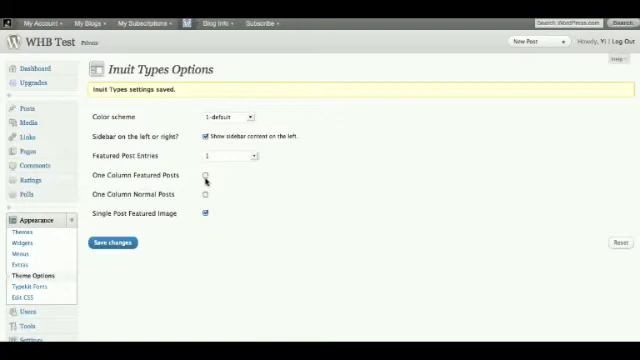
Enable the One Column post layout in theme options, save, and review the front page excerpts.
left_click(206, 176)
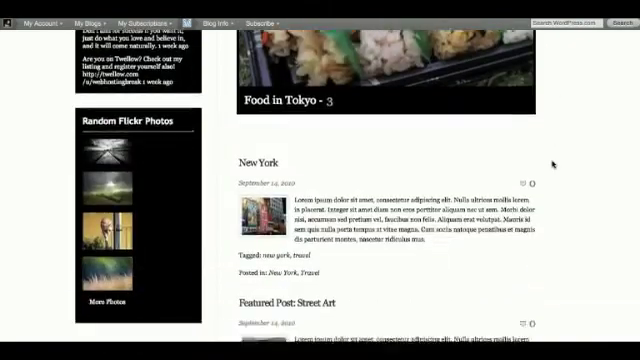
scroll("down", 3)
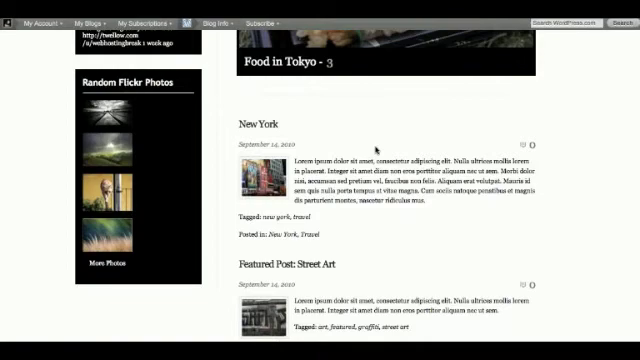
scroll("down", 3)
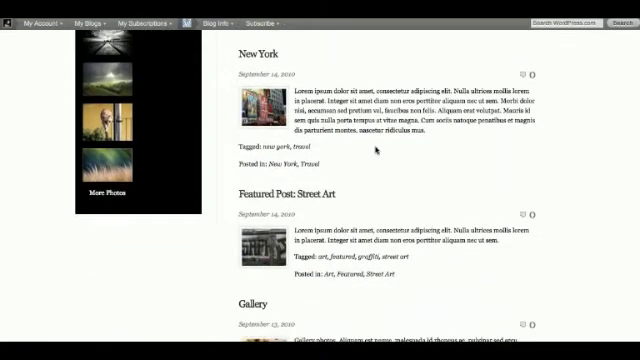
mouse_move(372, 150)
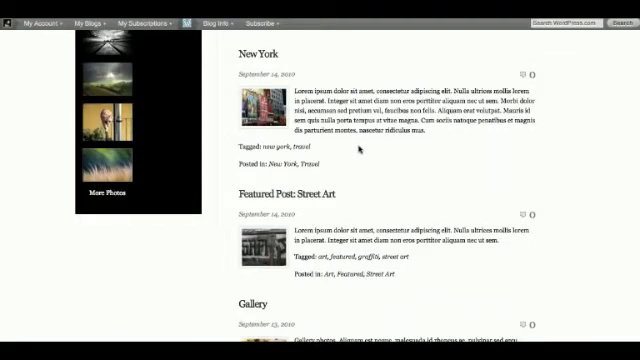
scroll("down", 3)
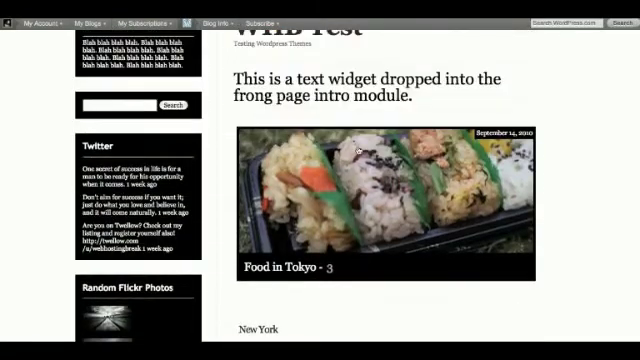
scroll("down", 3)
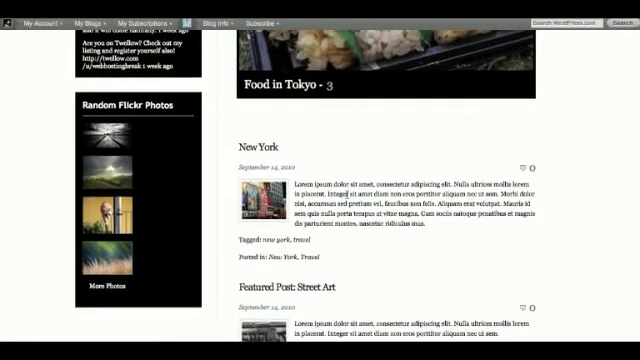
scroll("down", 3)
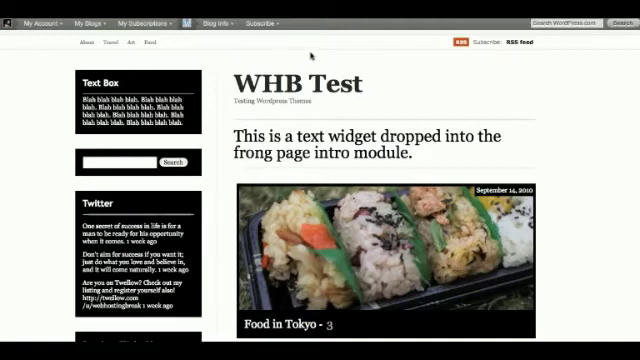
mouse_move(484, 46)
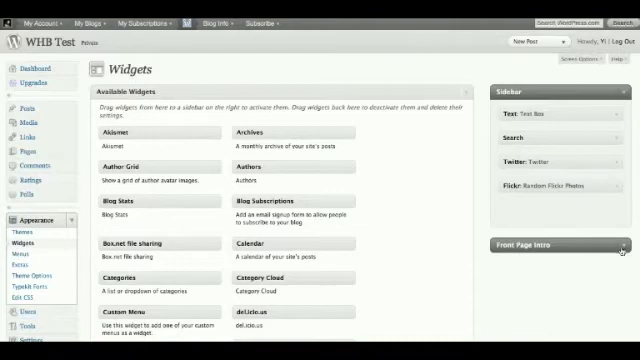
Select the Front Page Intro text widget's sentence to change 'frong' to 'front'.
scroll("down", 3)
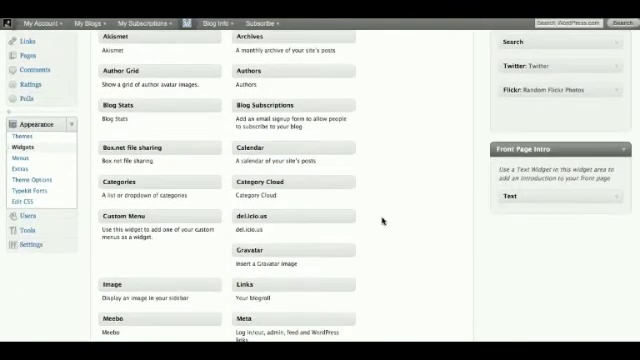
scroll("down", 3)
type("This is a text widget dropped into the frong page intro module.")
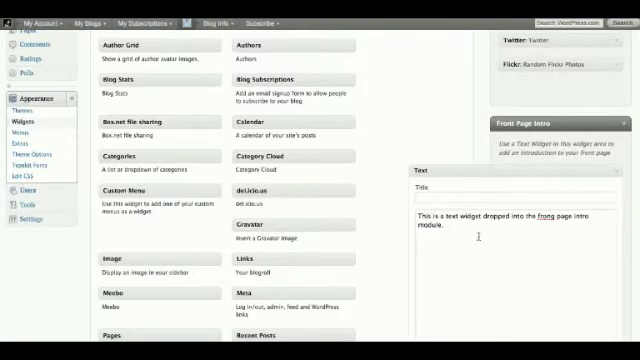
triple_click(490, 218)
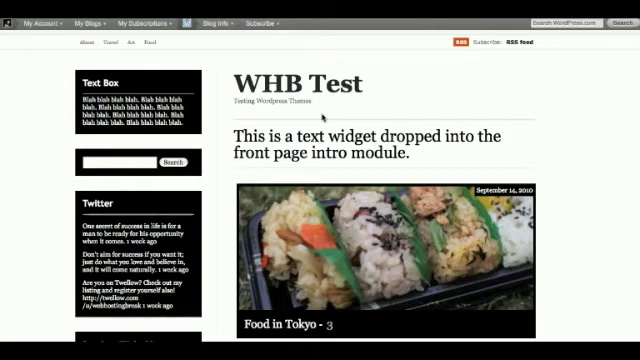
mouse_move(310, 120)
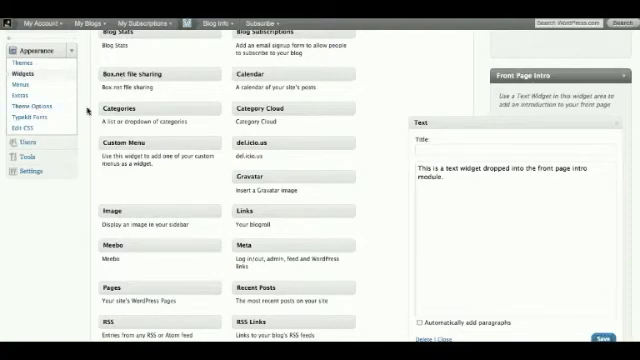
left_click(36, 108)
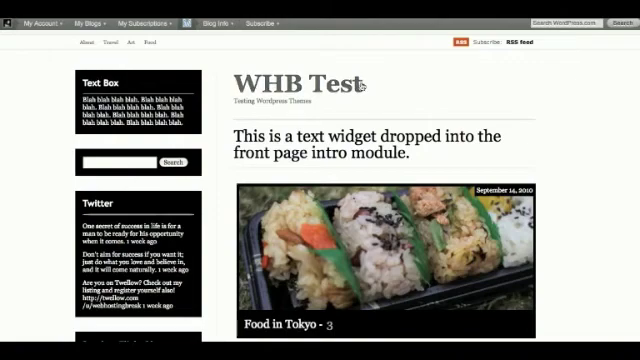
Choose a dark Color scheme in theme options, save, and check the restyled front page.
scroll("down", 3)
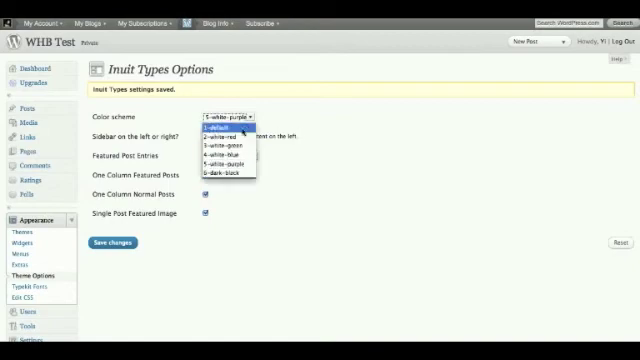
mouse_move(222, 148)
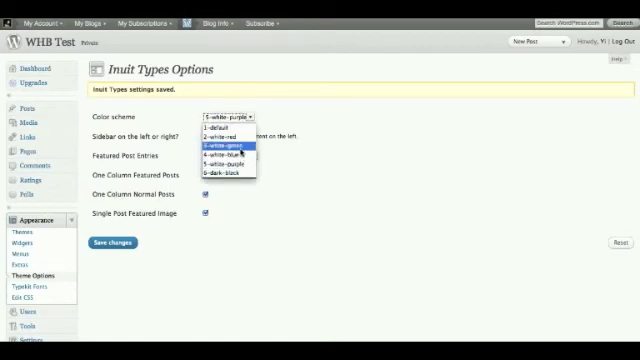
left_click(228, 184)
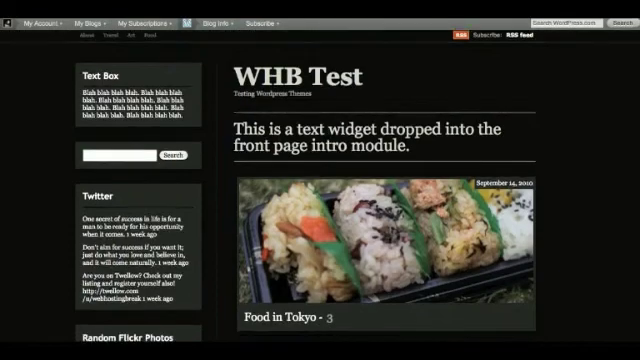
scroll("down", 3)
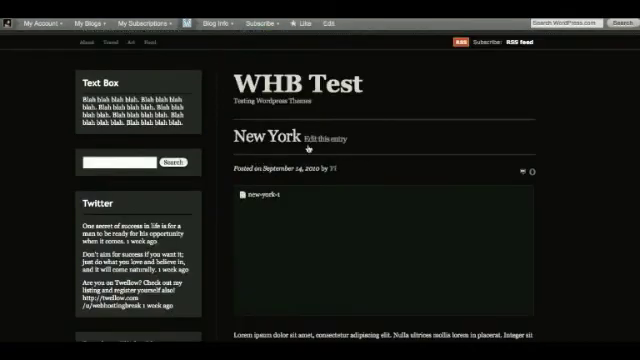
scroll("down", 3)
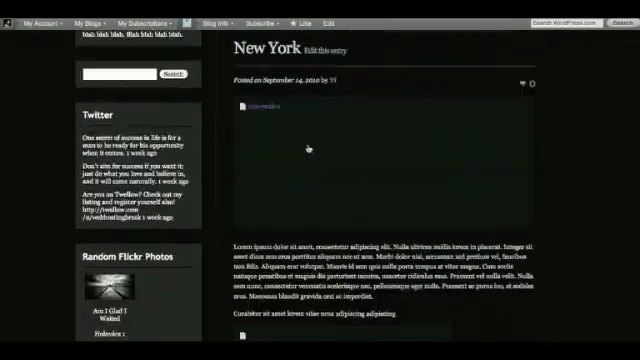